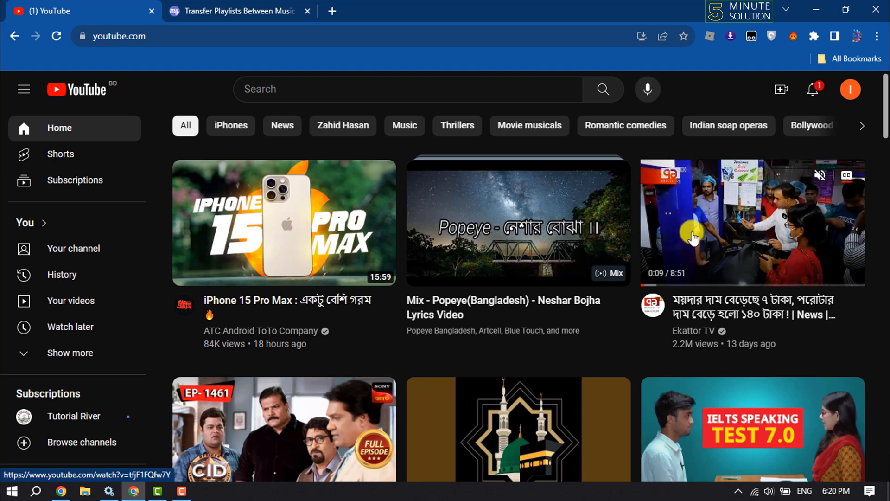
- Switch from the YouTube tab to the TuneMyMusic playlist-transfer tab
click(238, 11)
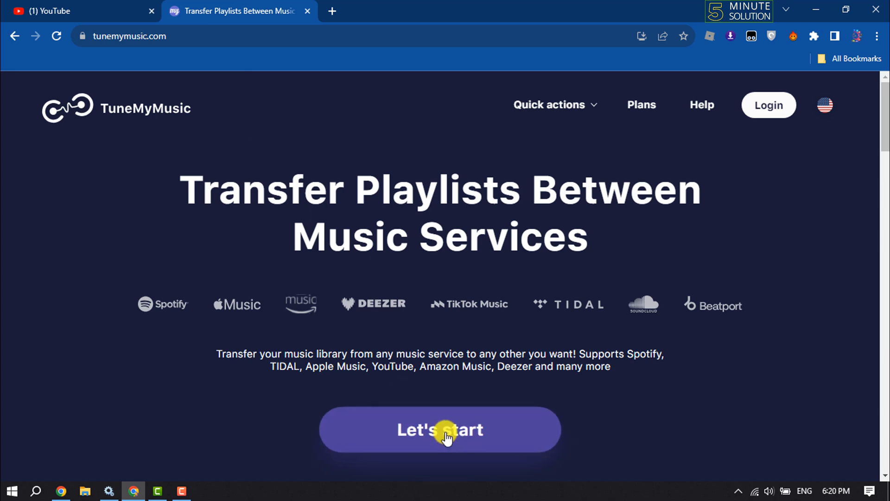
- Start a new transfer with YouTube Music as source, allowing Google account access
click(440, 429)
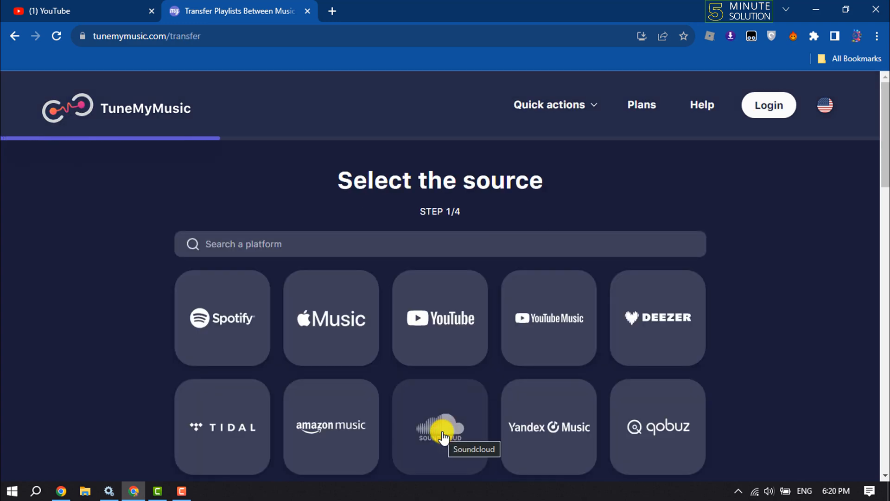
mouse_move(449, 323)
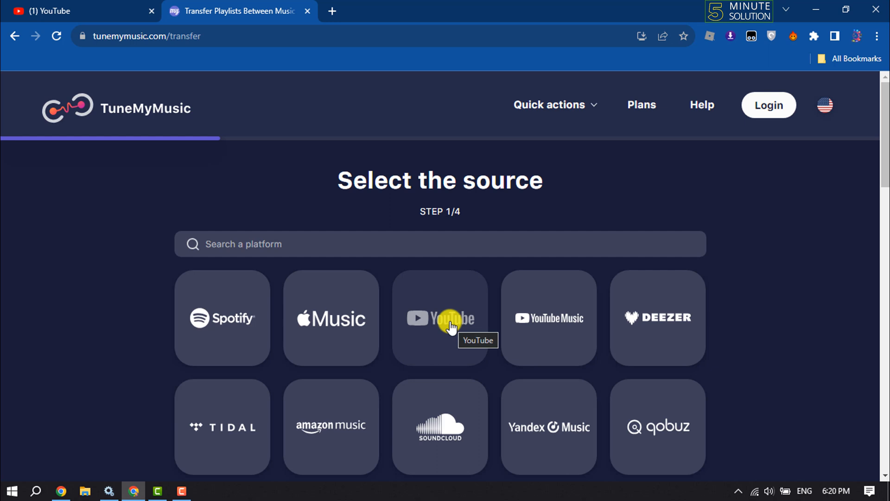
mouse_move(729, 334)
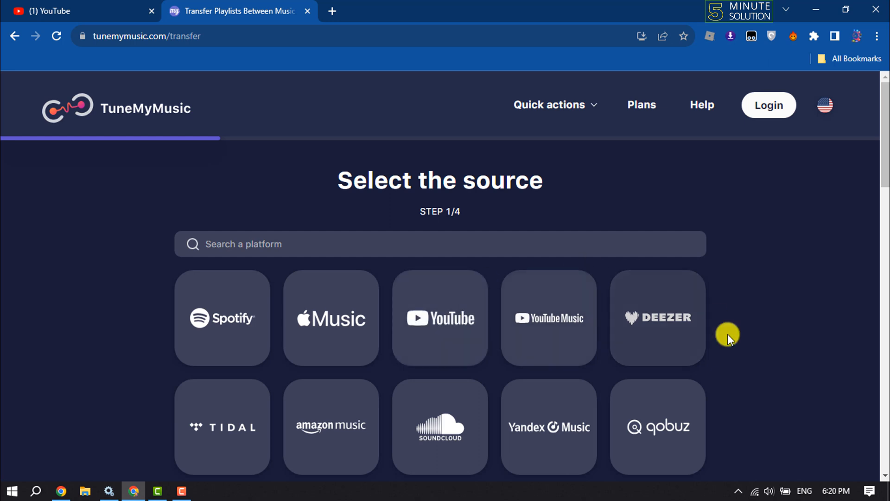
mouse_move(764, 403)
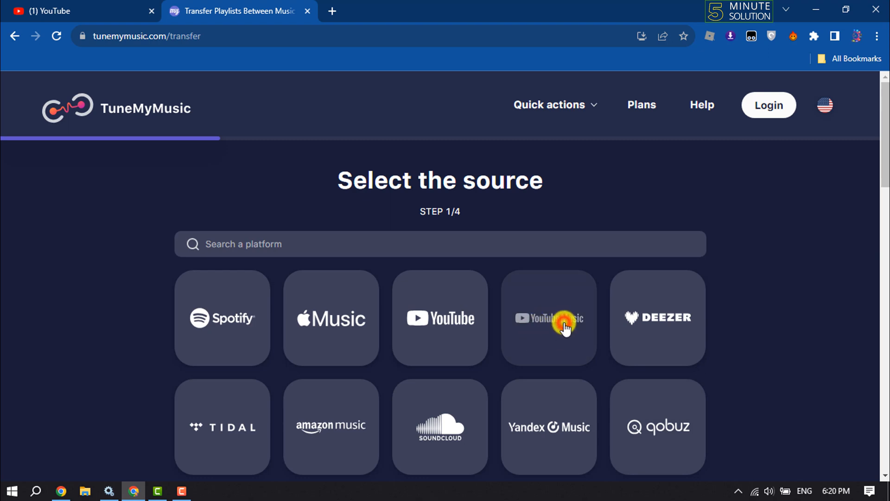
click(548, 317)
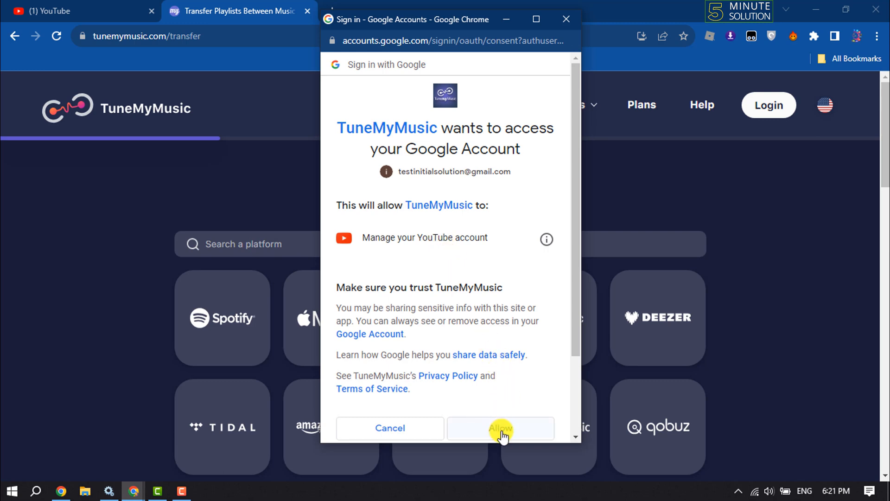
click(500, 428)
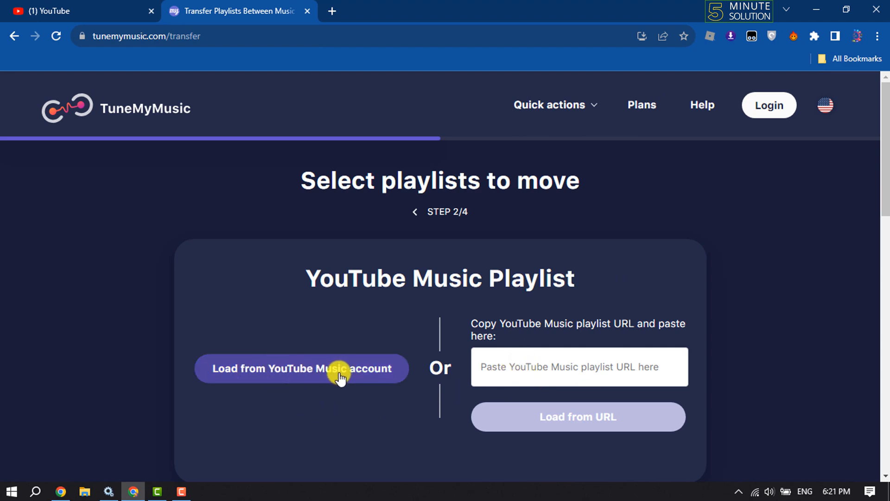
- Load the YouTube Music library, keep 3 of 7 liked videos, and proceed to destination
click(301, 368)
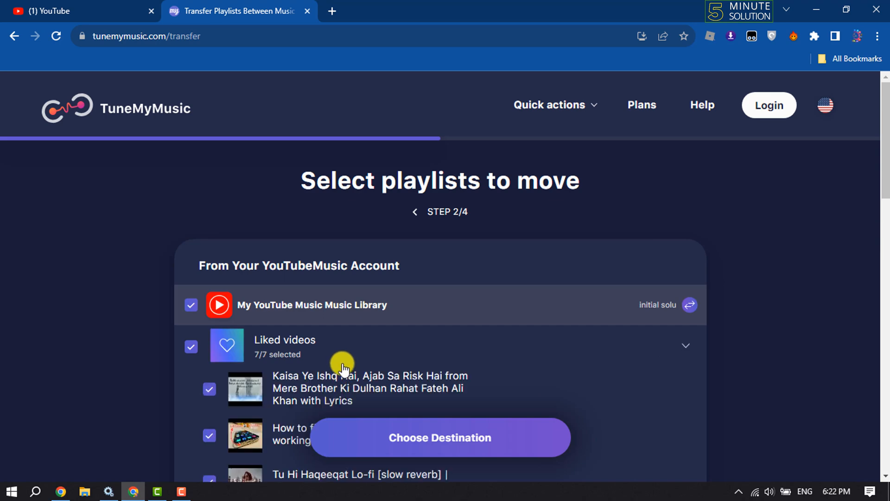
scroll(down, 3)
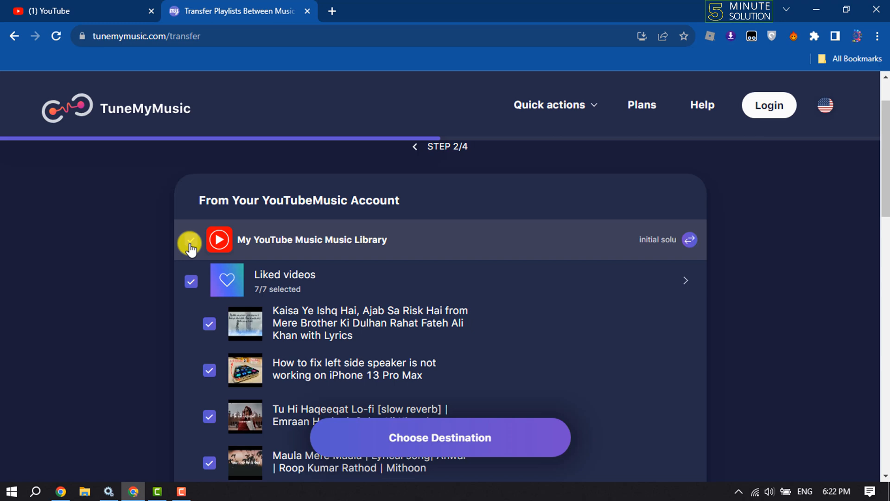
click(190, 239)
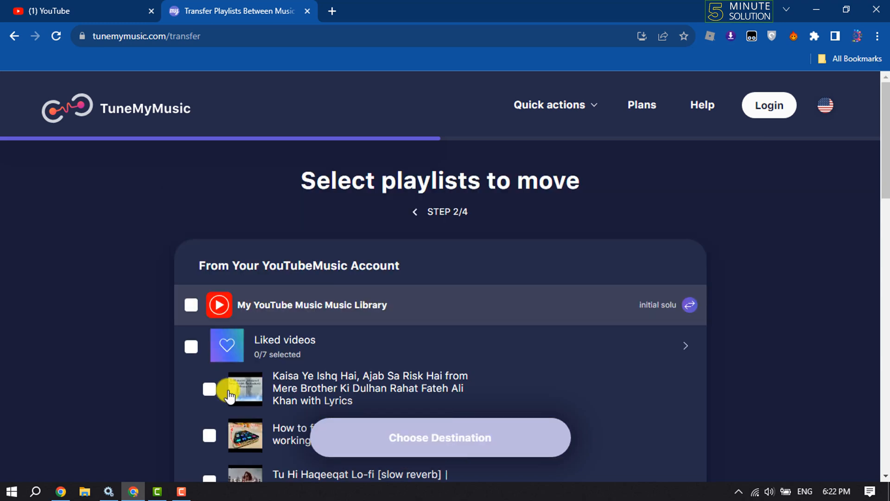
scroll(down, 3)
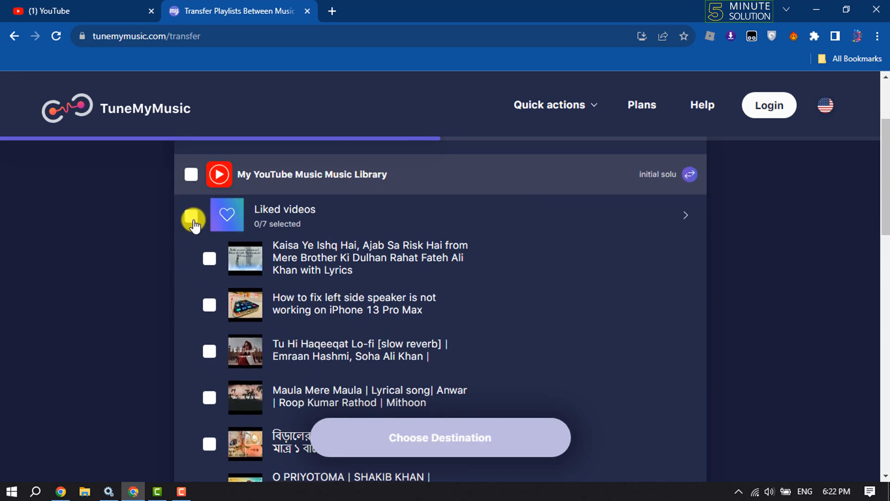
click(192, 218)
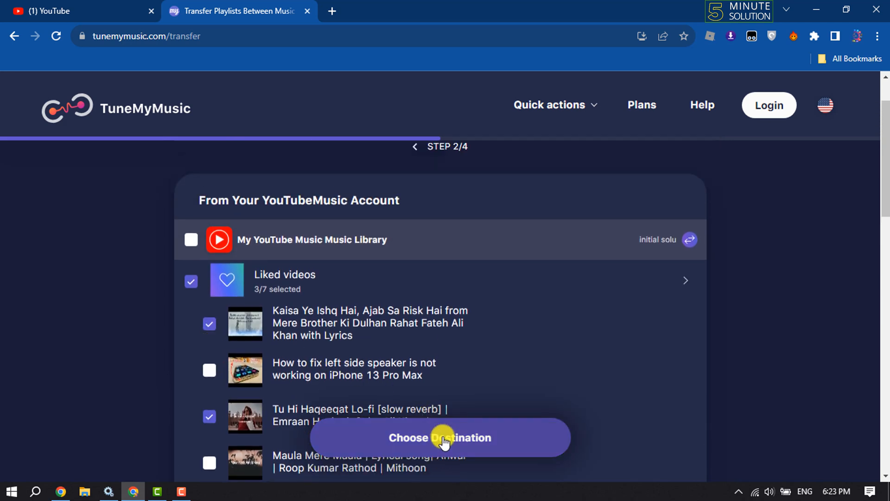
click(439, 437)
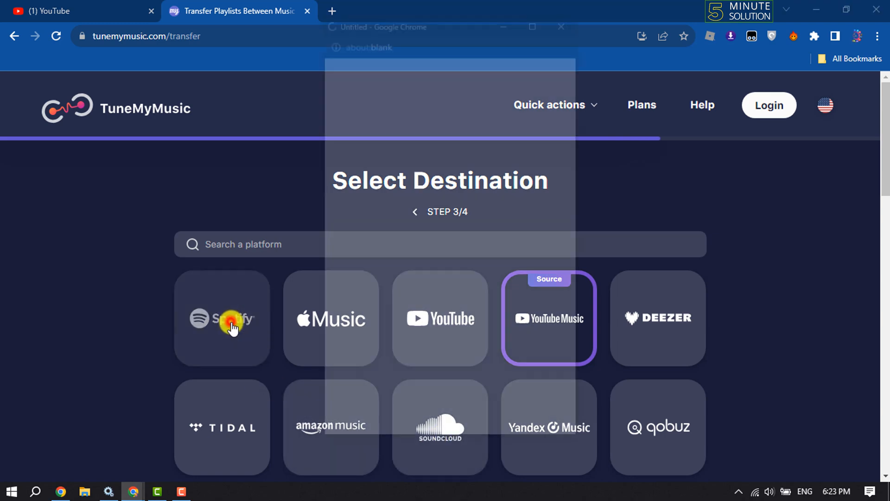
- Choose Spotify as destination and agree to its authorization, reaching the 1 playlist / 3 tracks summary
click(221, 318)
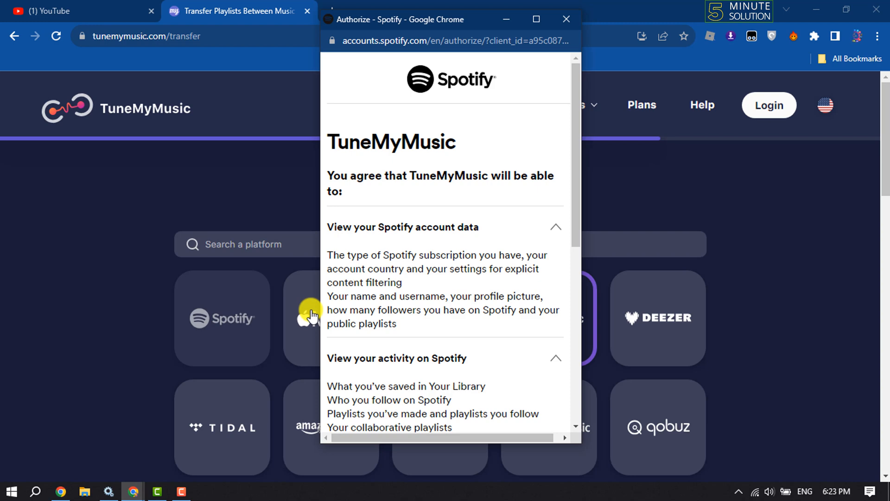
scroll(down, 3)
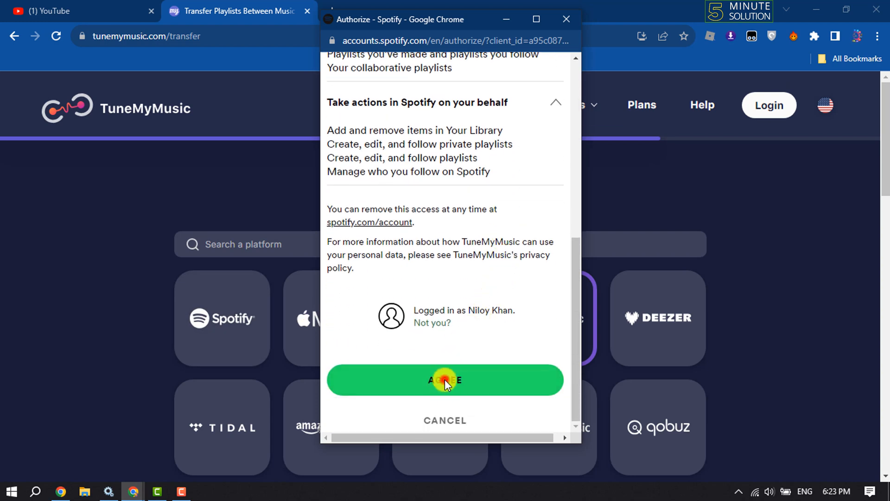
click(444, 380)
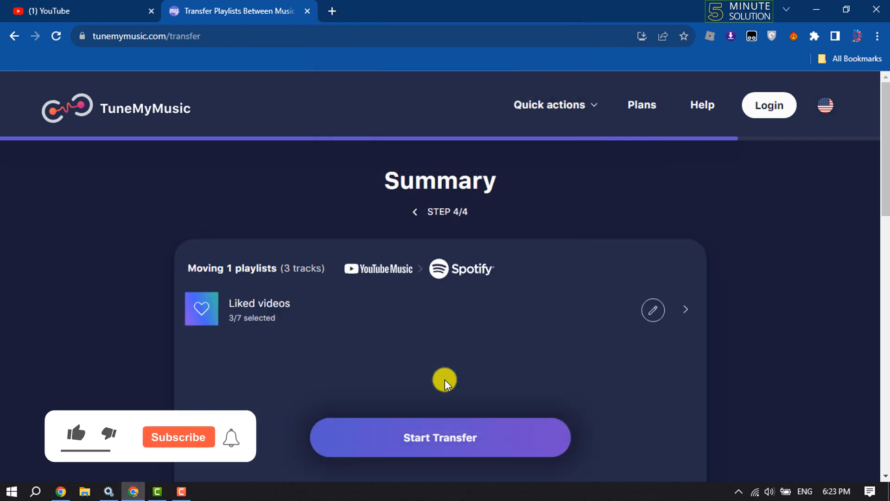
- Launch the transfer of the three liked tracks to Spotify from the Summary step
click(75, 433)
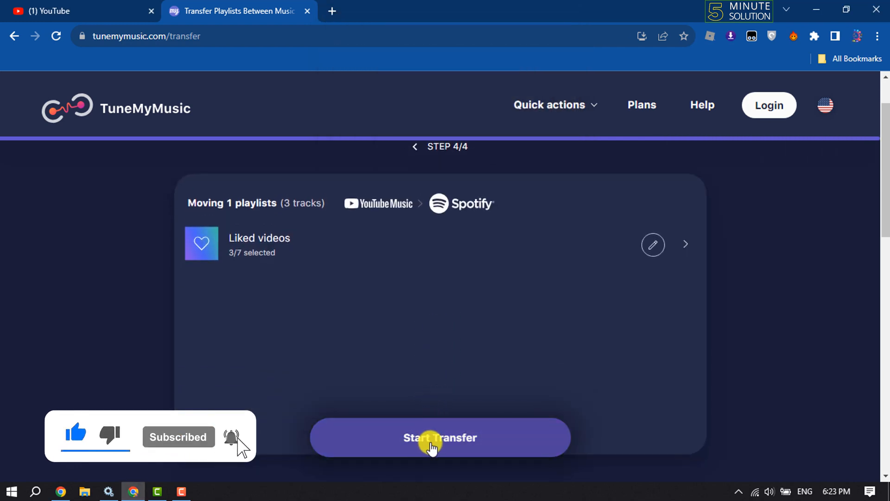
click(439, 437)
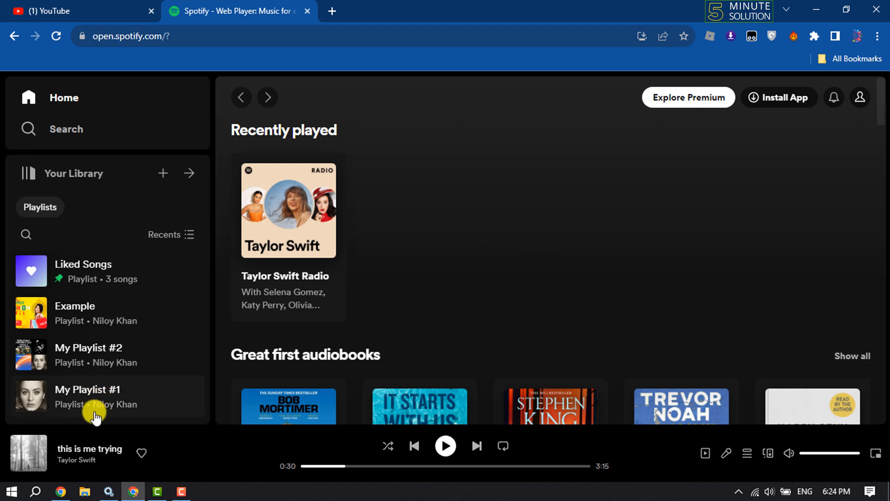
mouse_move(45, 264)
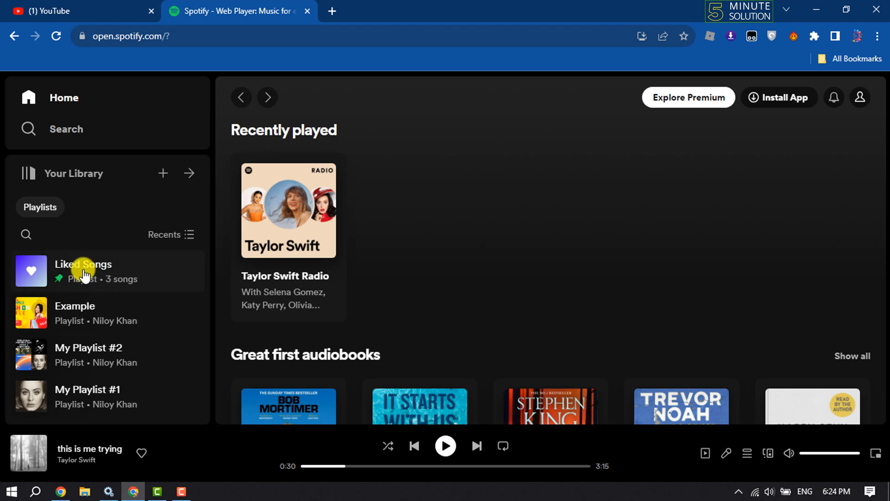
- Show Liked Songs in Spotify with Tu Hi Haqeeqat, Isq Risk and O Priyotoma added
click(82, 271)
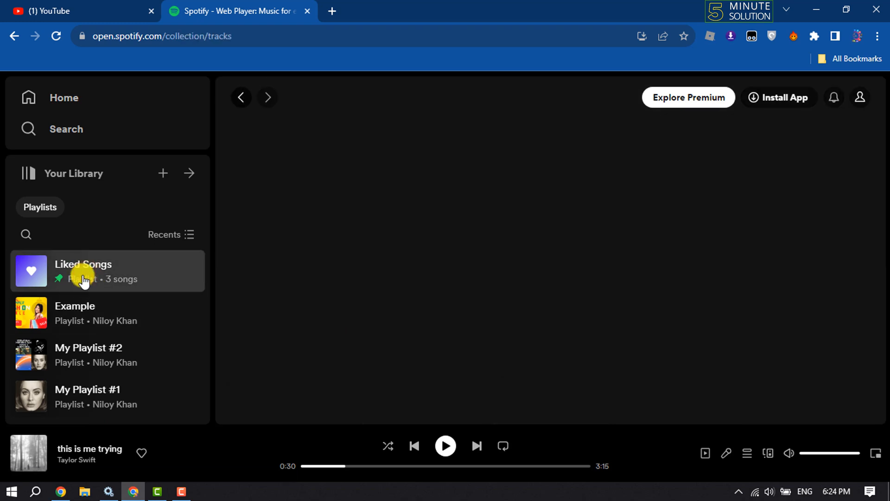
click(83, 270)
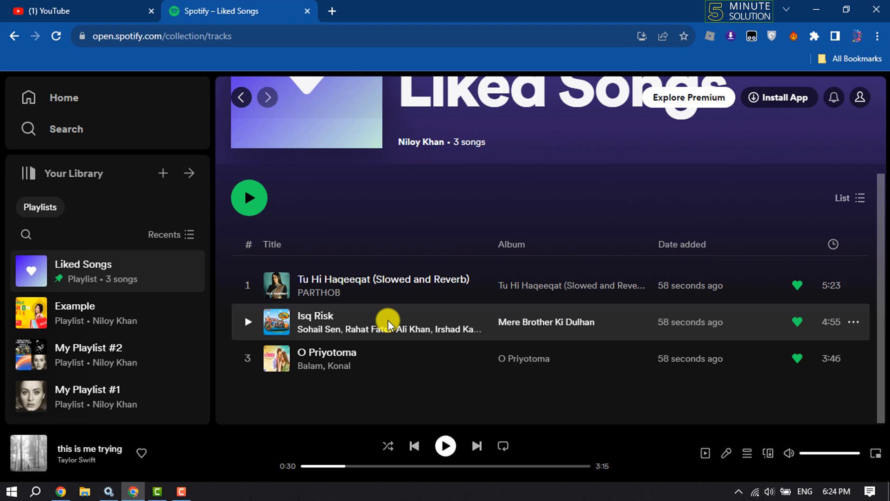
mouse_move(437, 322)
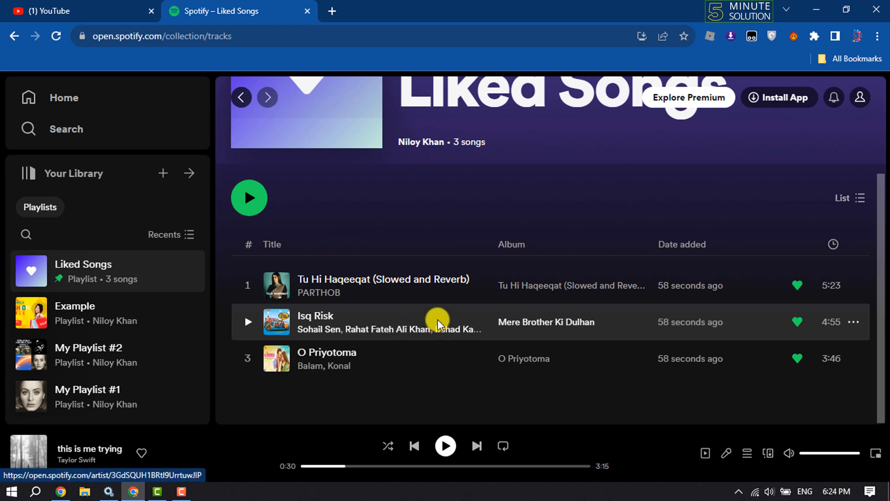